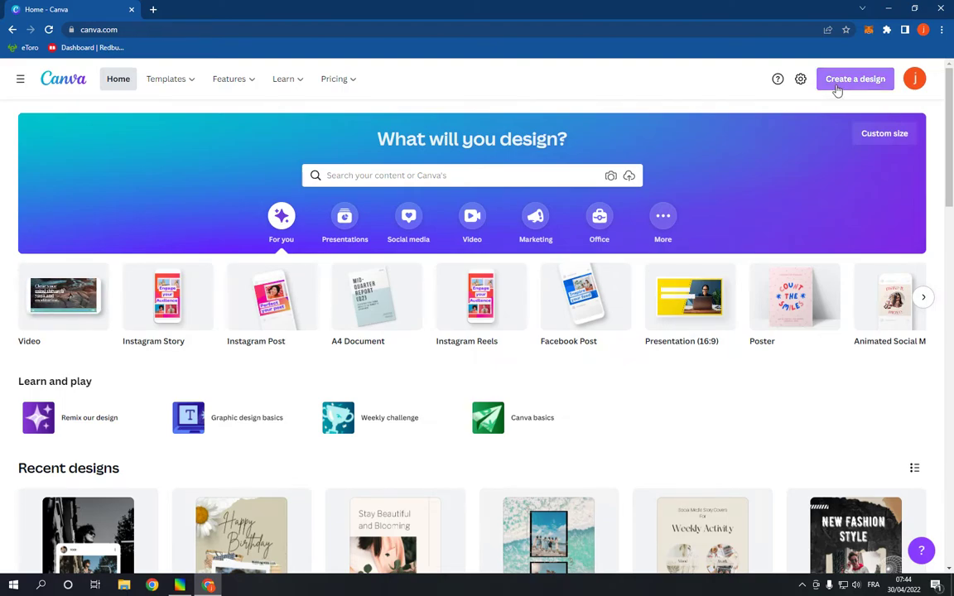
- Search "presentation" and start a new Presentation design from the results
text(presentation)
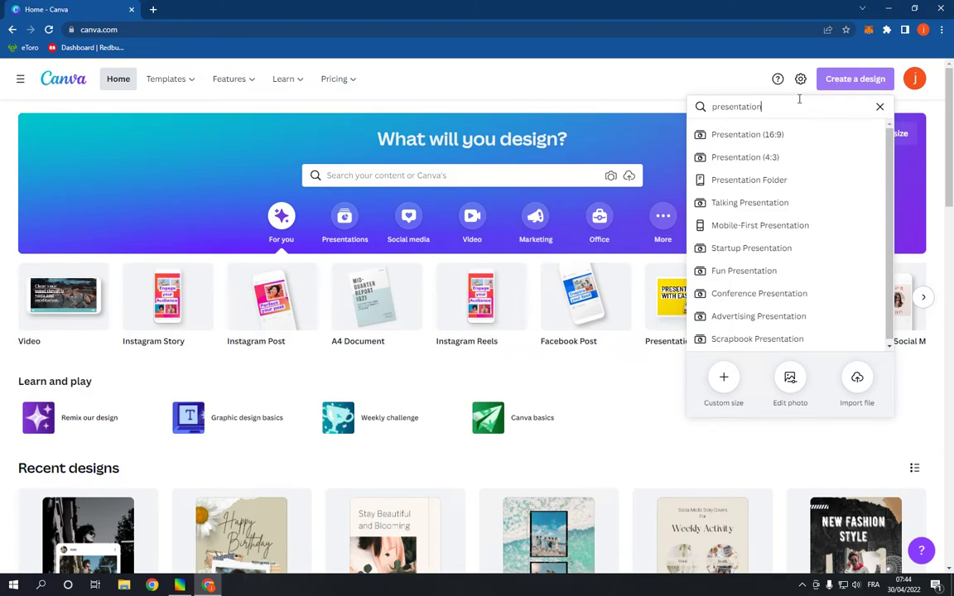
double_click(736, 106)
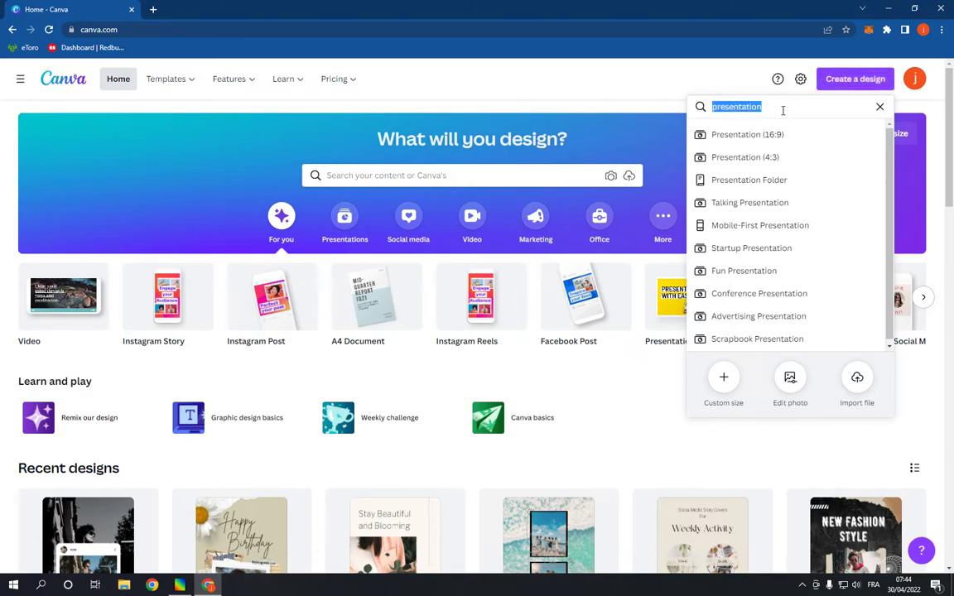
click(745, 134)
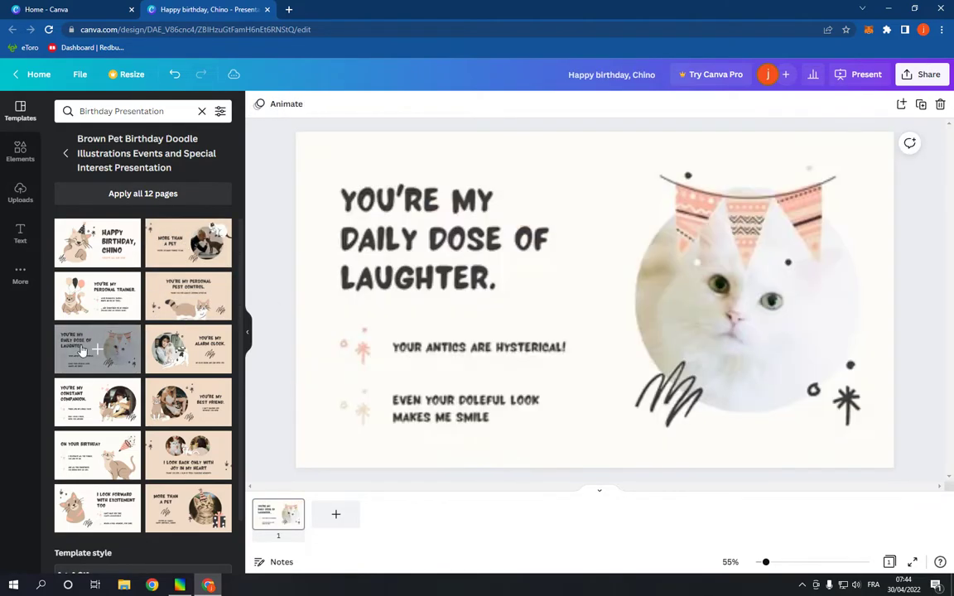
- Add another page from the Brown Pet Birthday Doodle template to the deck
click(334, 513)
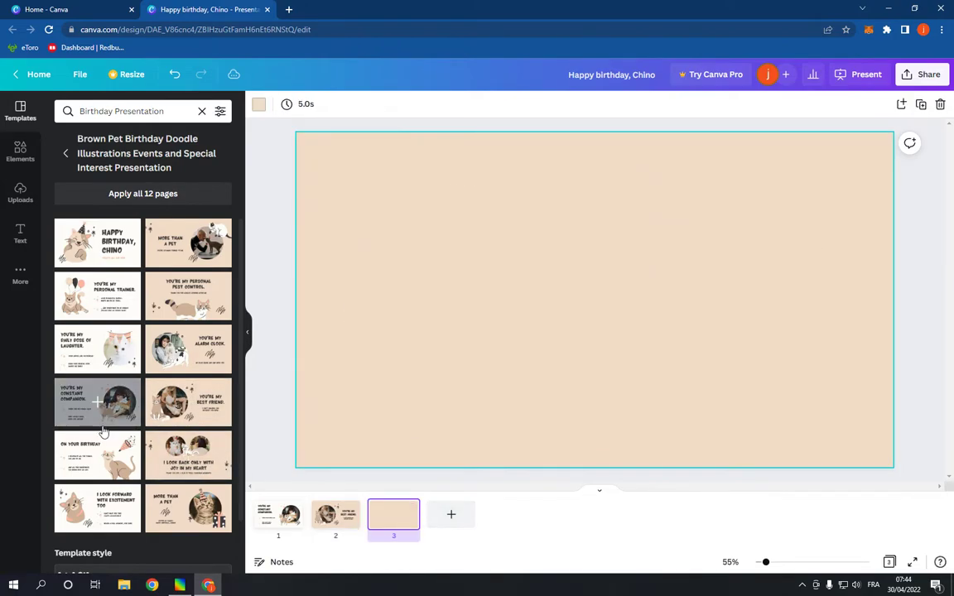
- Add the constant companion page and cycle the template colour styles to the dark one
click(96, 402)
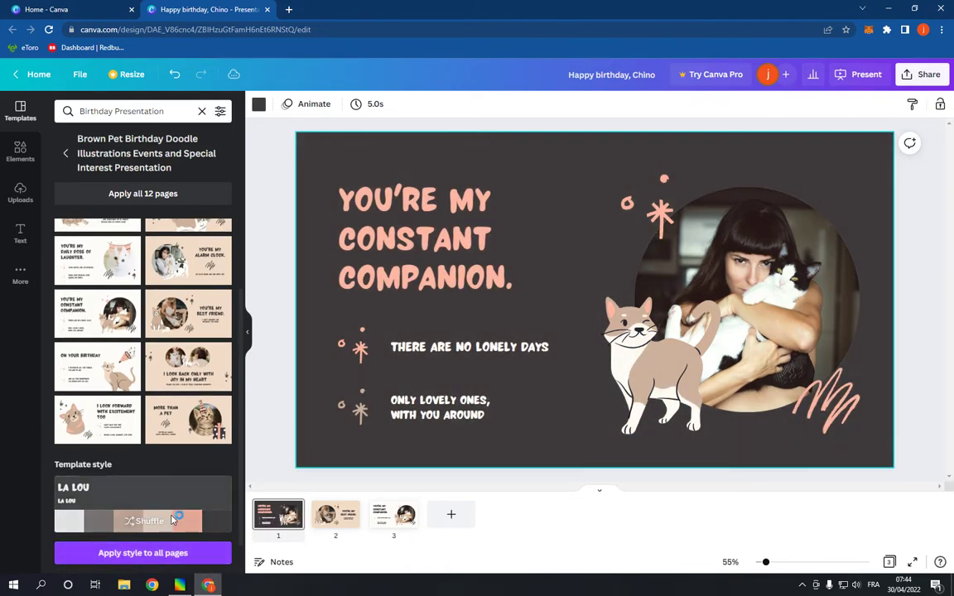
click(149, 520)
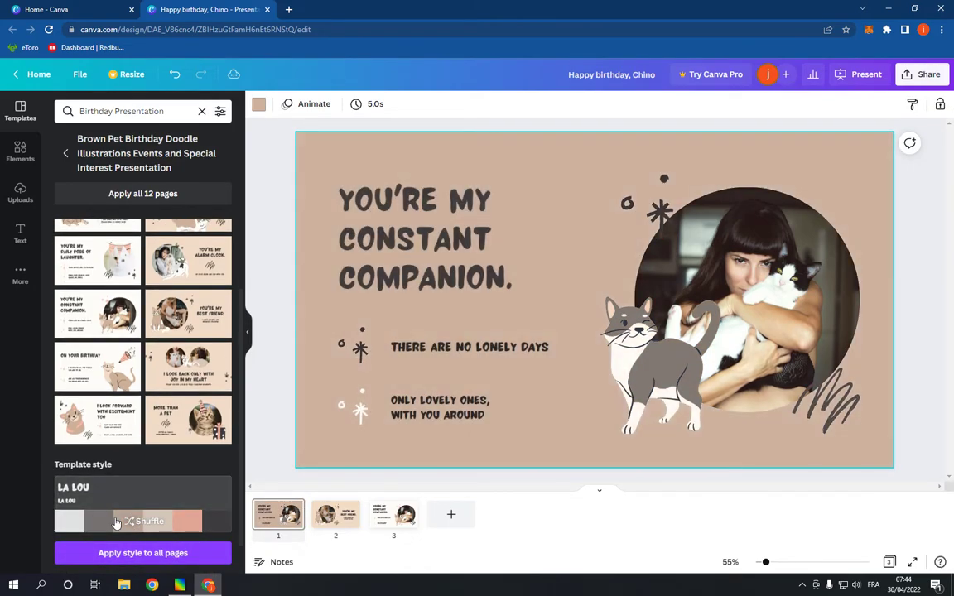
click(149, 520)
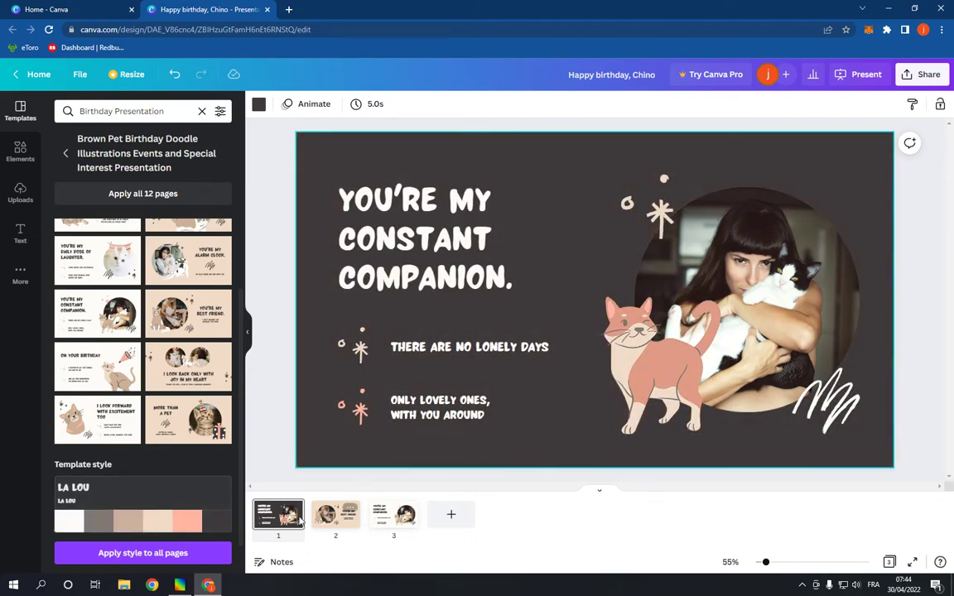